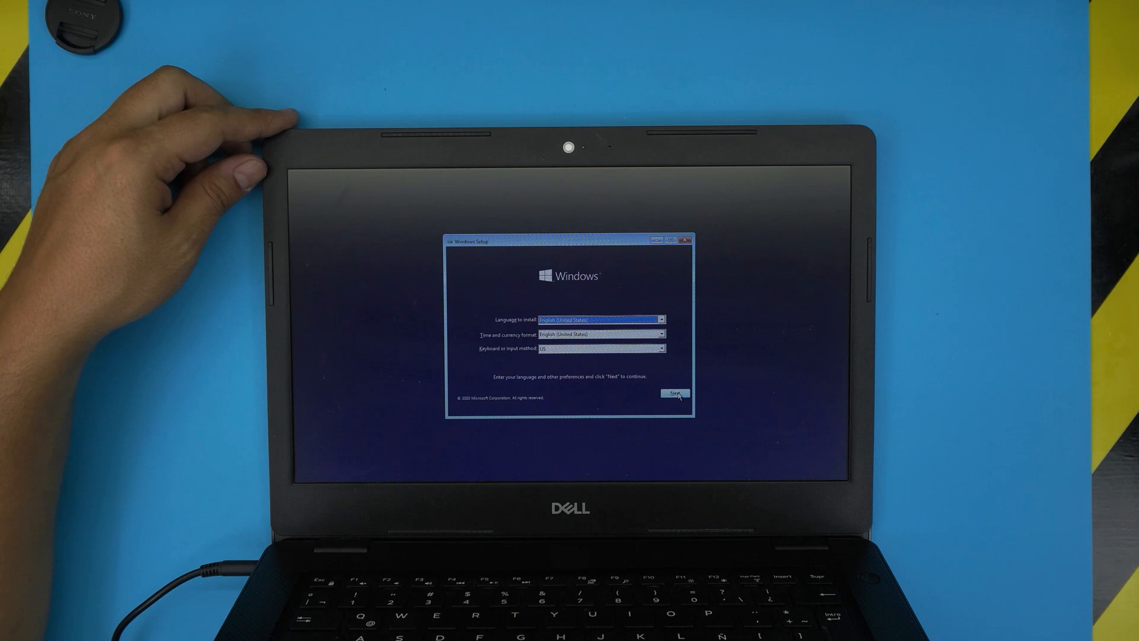
# Keep the default language, review the license text, and accept the Microsoft license terms
pyautogui.click(673, 392)
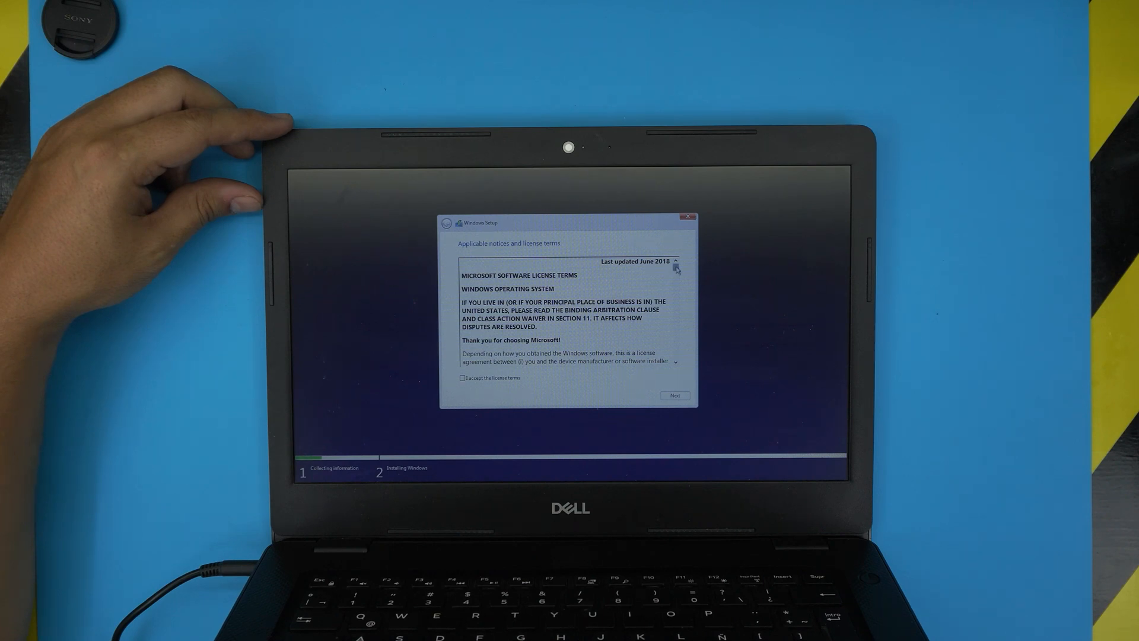
pyautogui.scroll(-3)
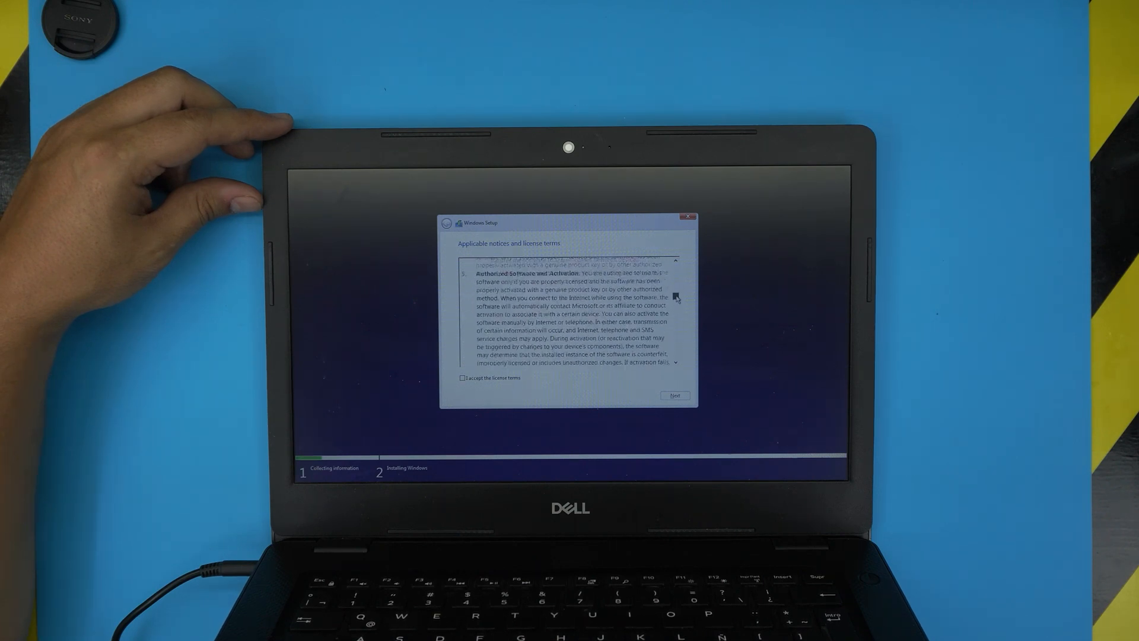
pyautogui.scroll(3)
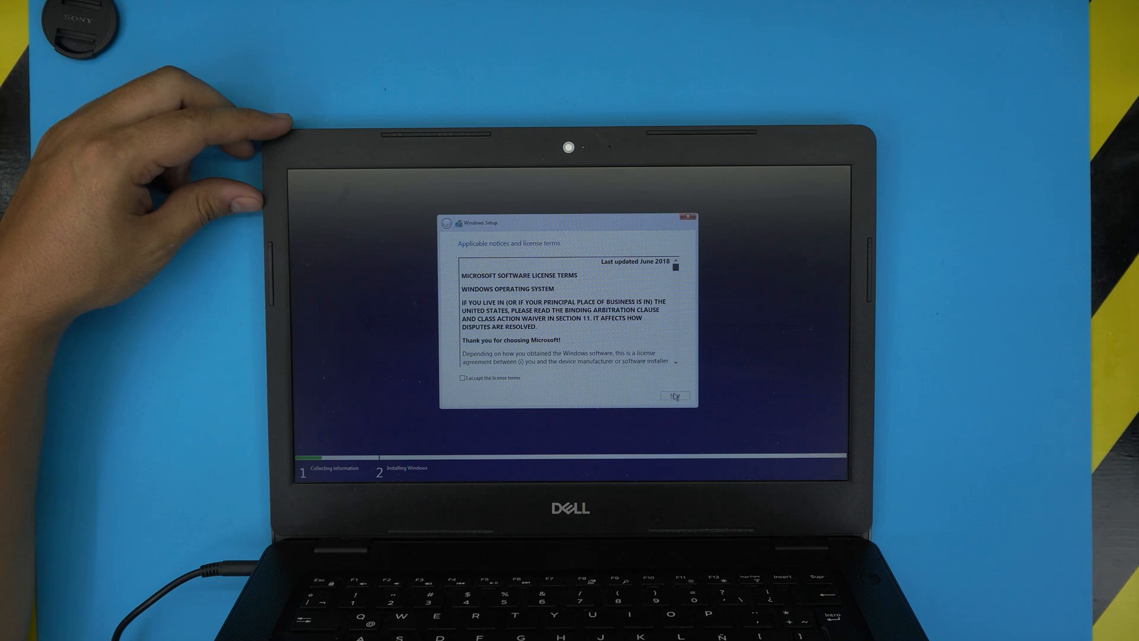
pyautogui.scroll(-3)
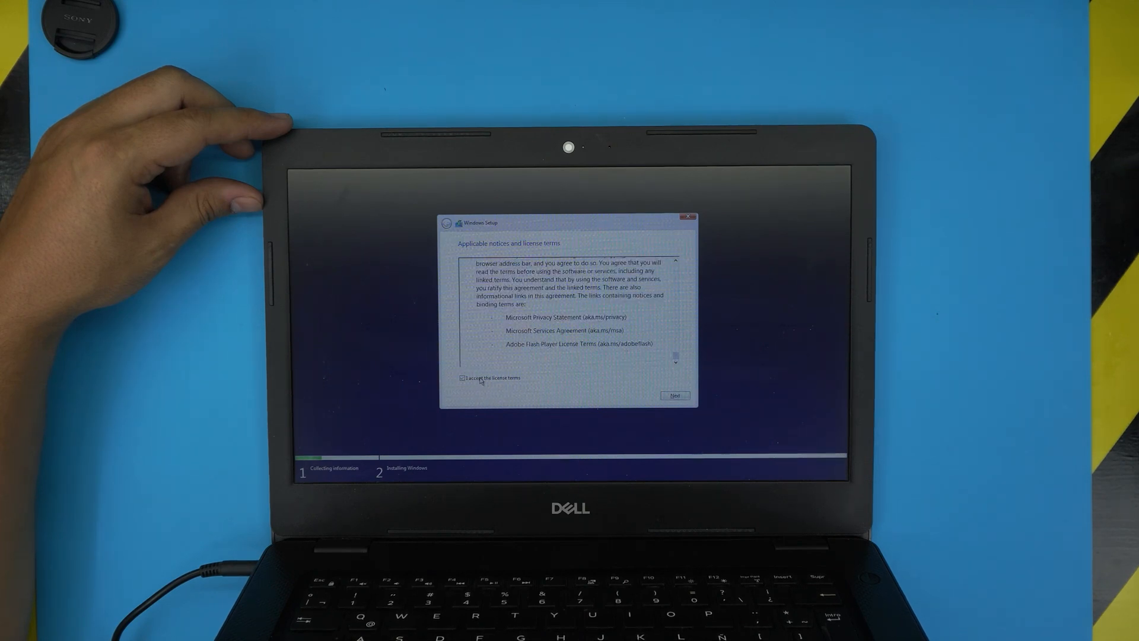
pyautogui.click(463, 378)
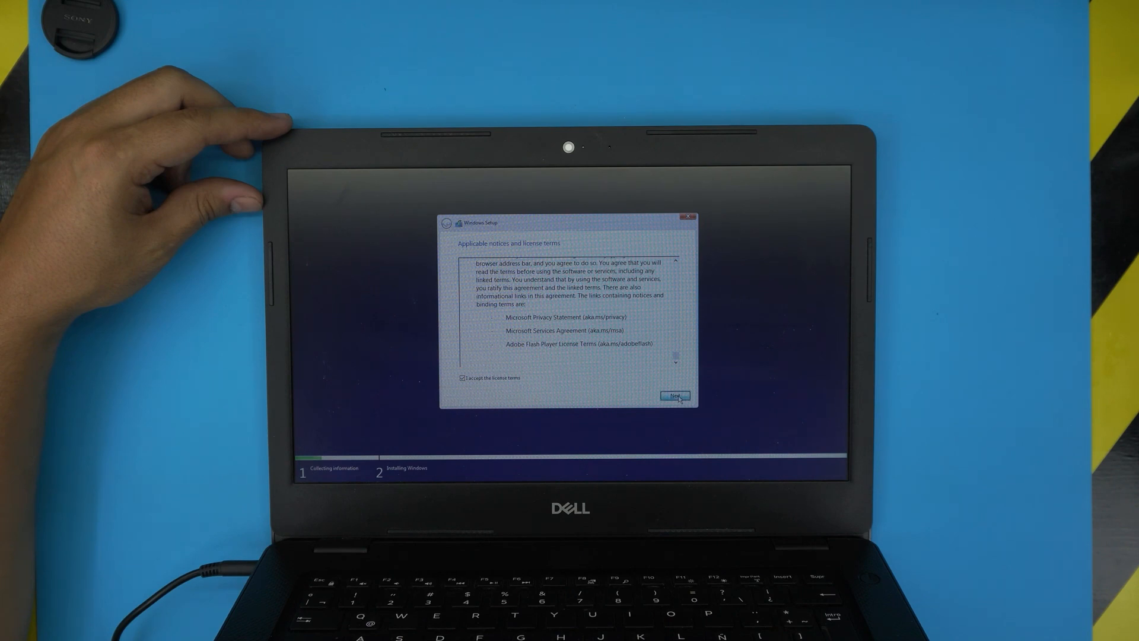
pyautogui.click(673, 397)
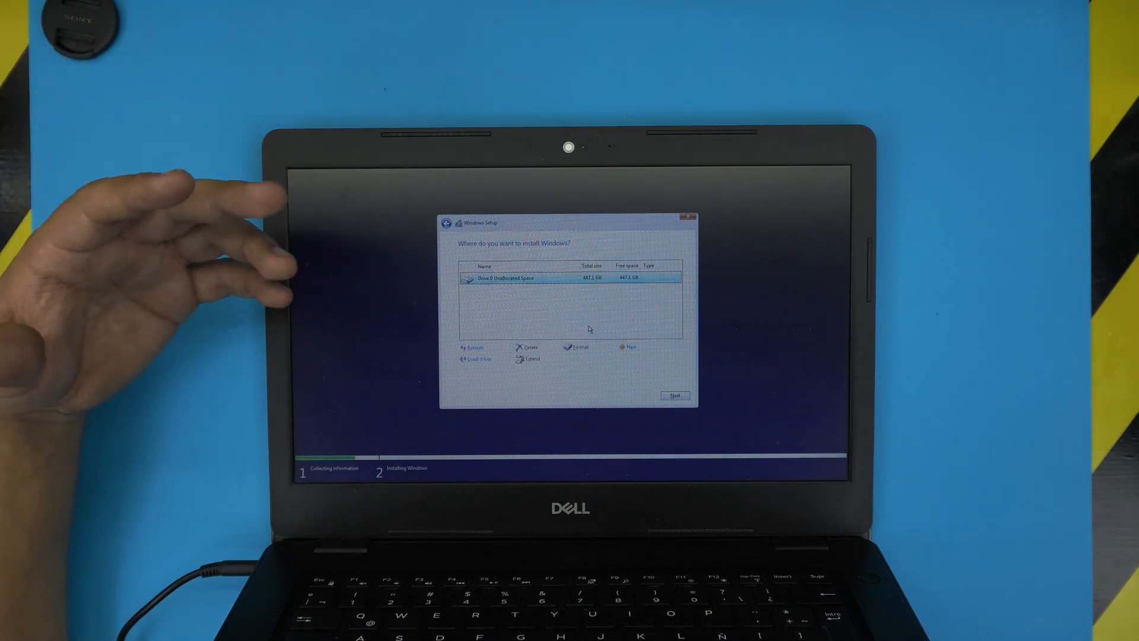
pyautogui.moveTo(181, 363)
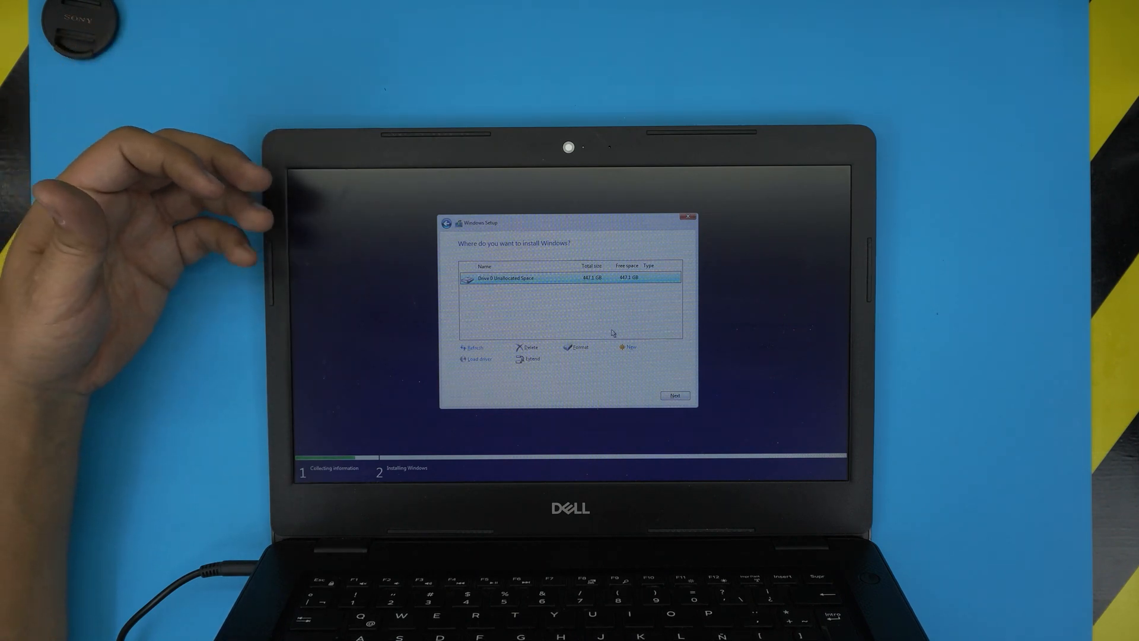
# Create a full-size new partition on Drive 0, letting setup add its system partitions
pyautogui.click(628, 347)
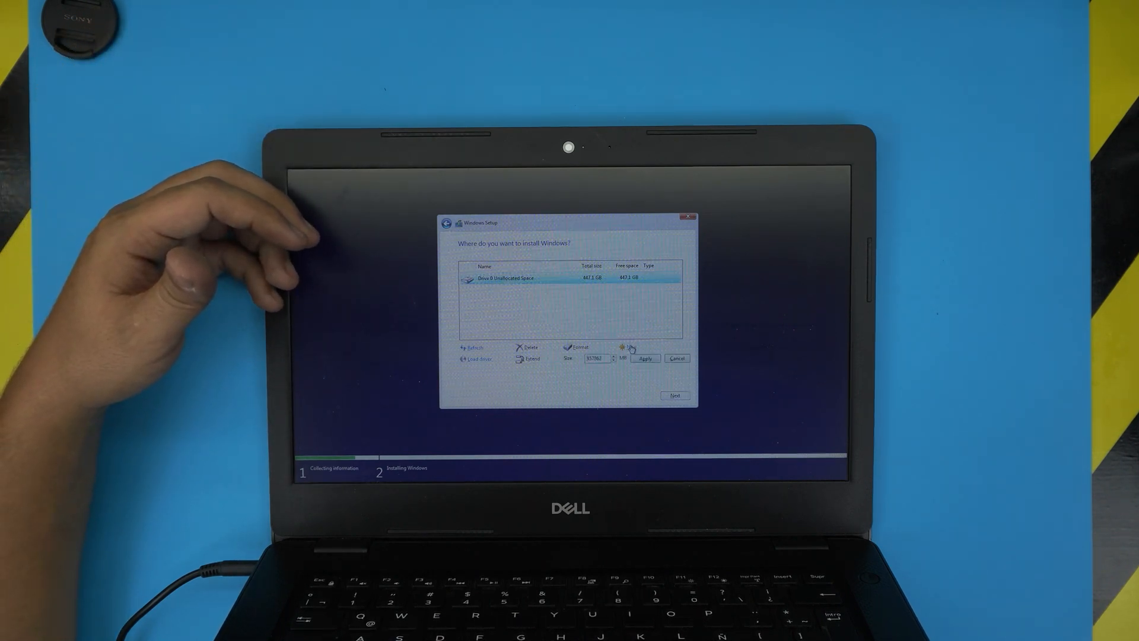
pyautogui.click(644, 357)
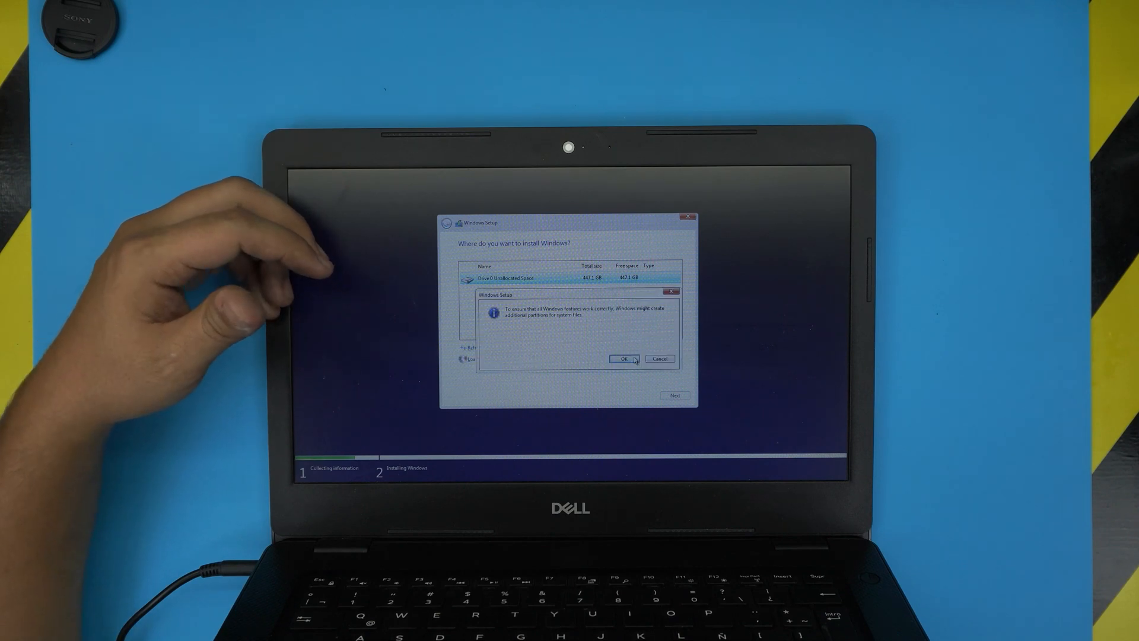
pyautogui.click(623, 359)
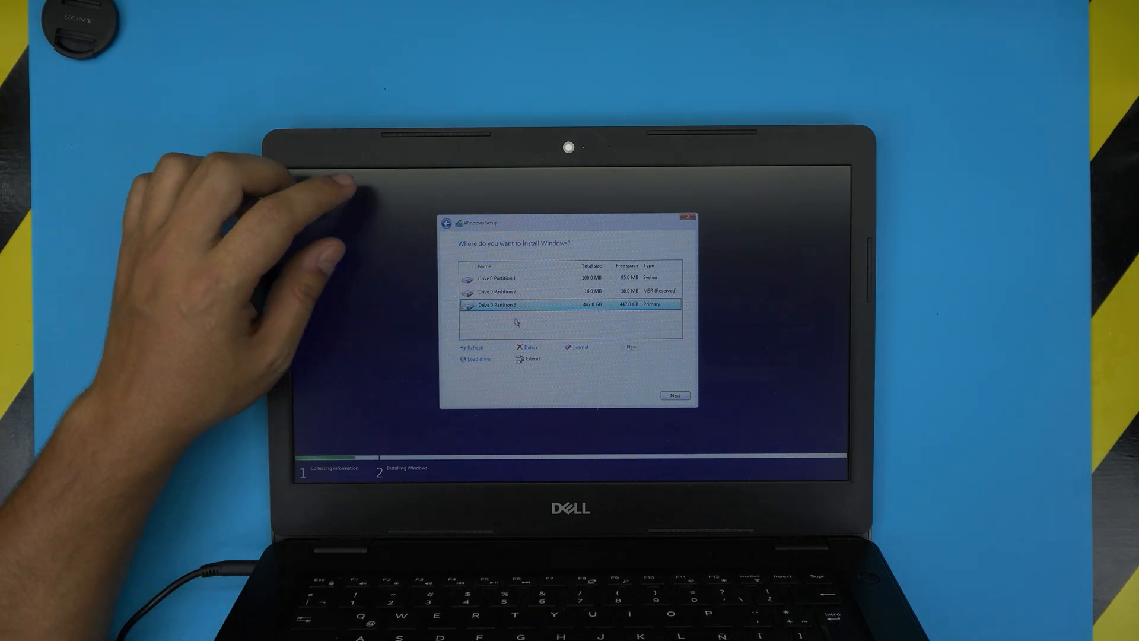
# Delete the Primary, MSR (Reserved) and System partitions, confirming each deletion
pyautogui.click(531, 346)
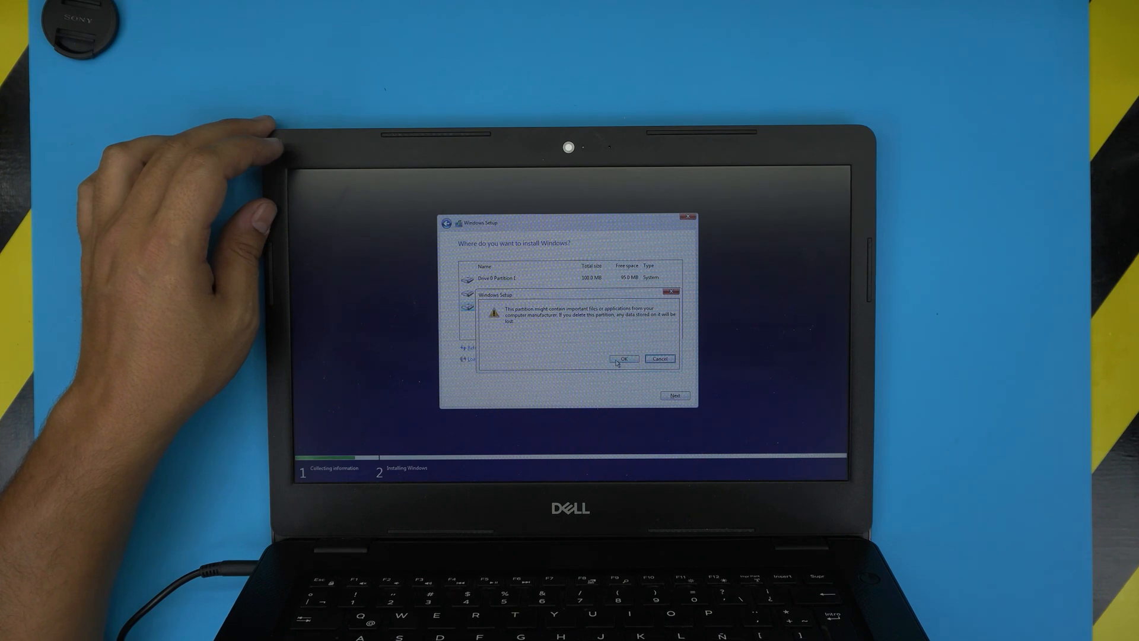
pyautogui.click(622, 358)
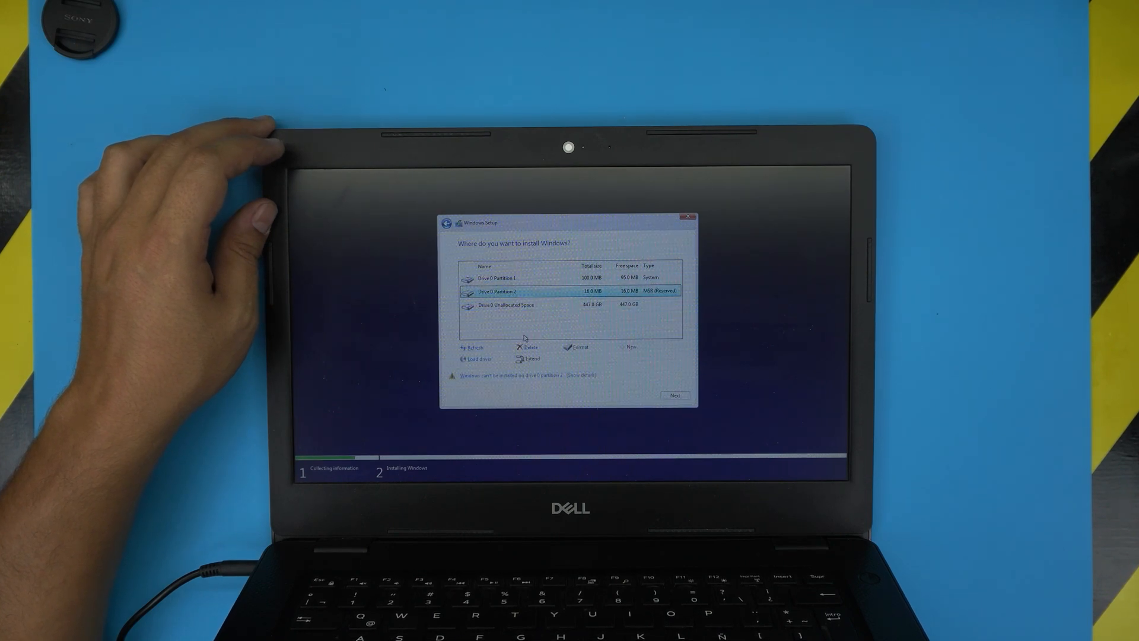
pyautogui.click(530, 347)
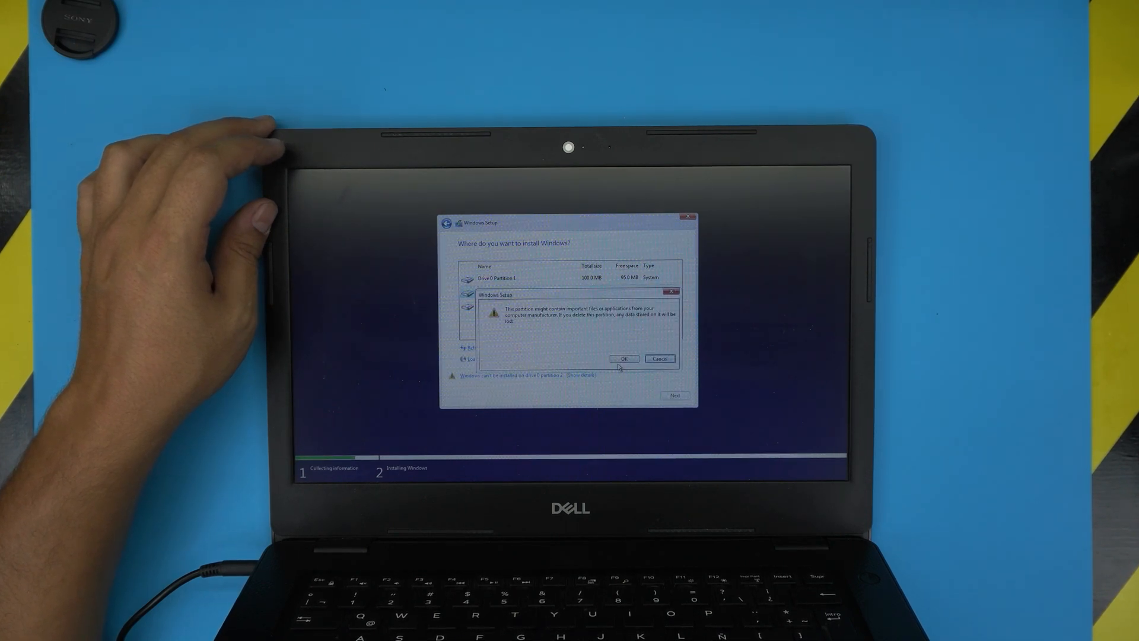
pyautogui.click(621, 358)
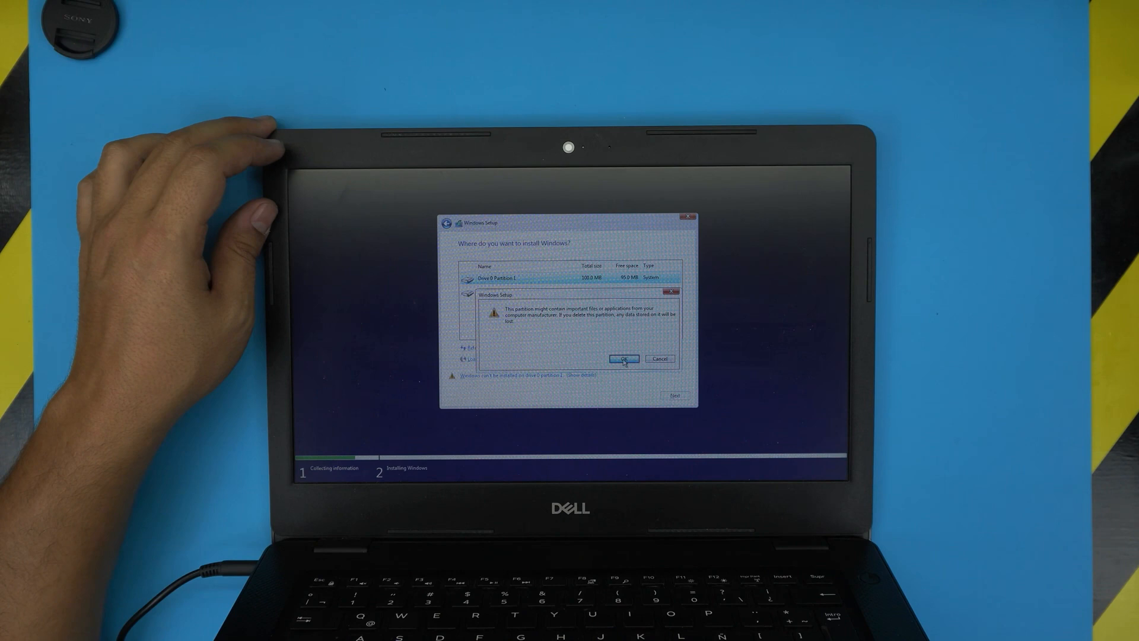
pyautogui.click(620, 359)
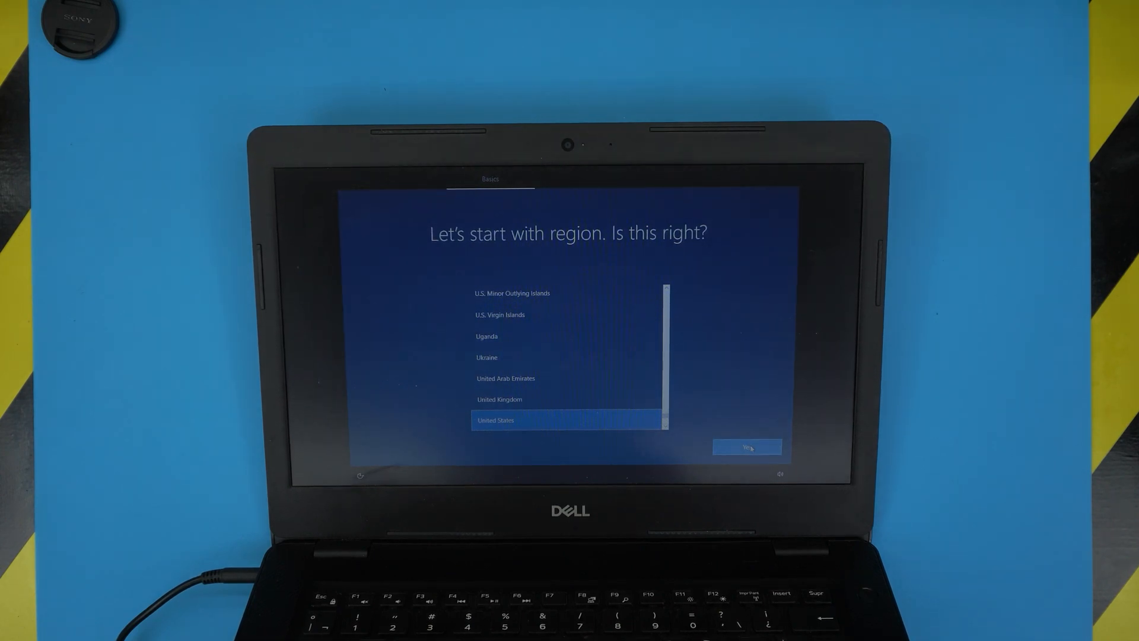
# Confirm United States as the region and US as the keyboard layout
pyautogui.click(747, 446)
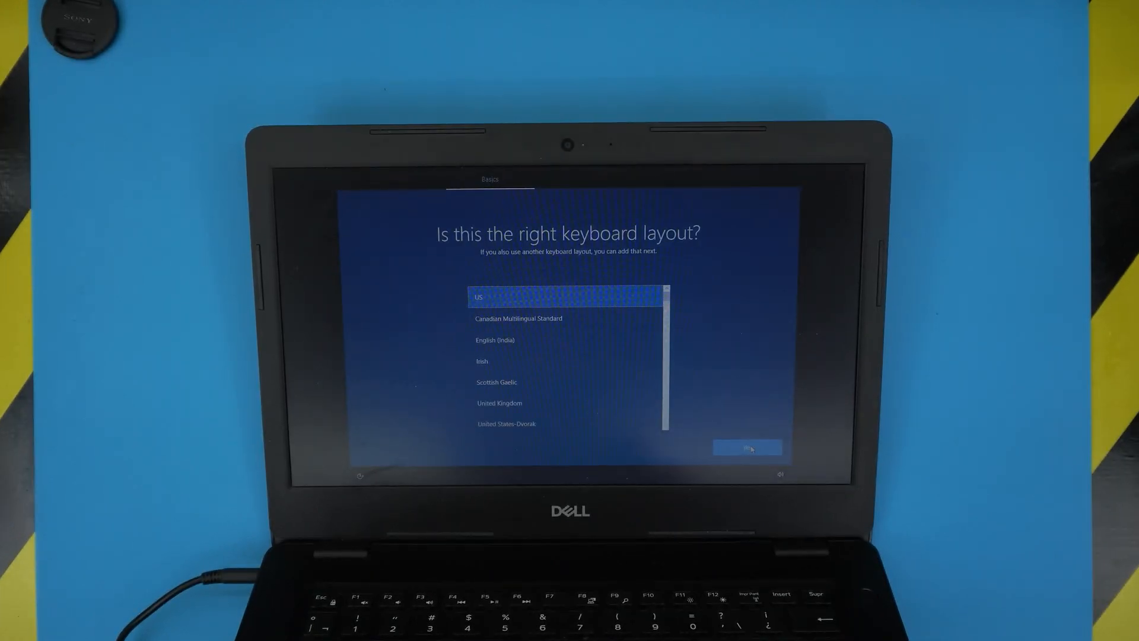
pyautogui.click(747, 447)
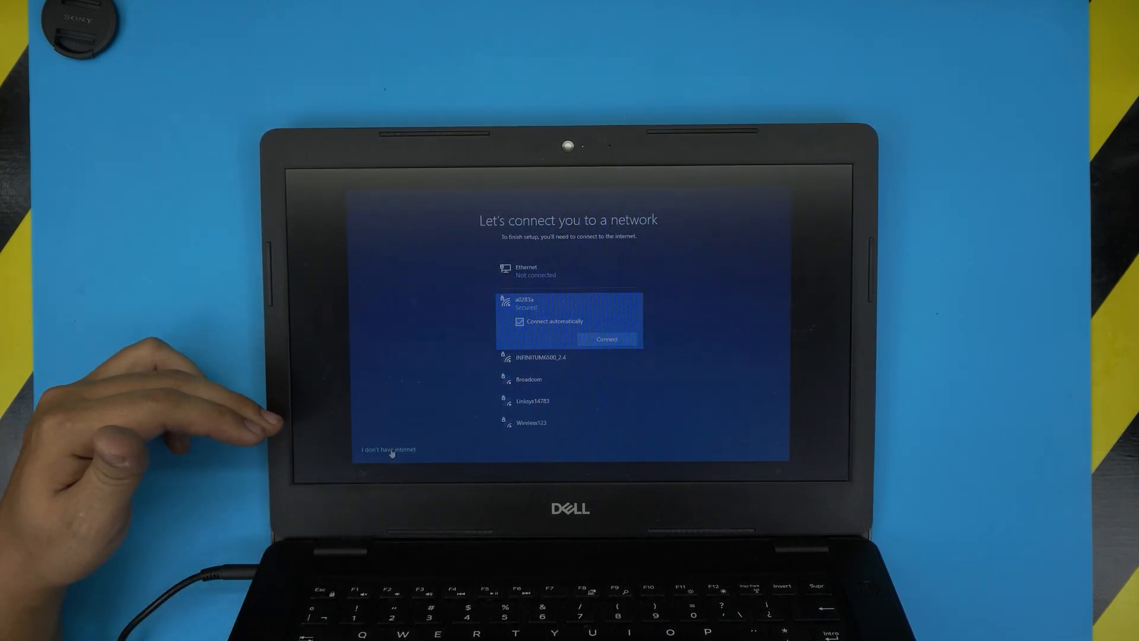
# Continue without internet and enter 'DE' as the local account name
pyautogui.click(388, 449)
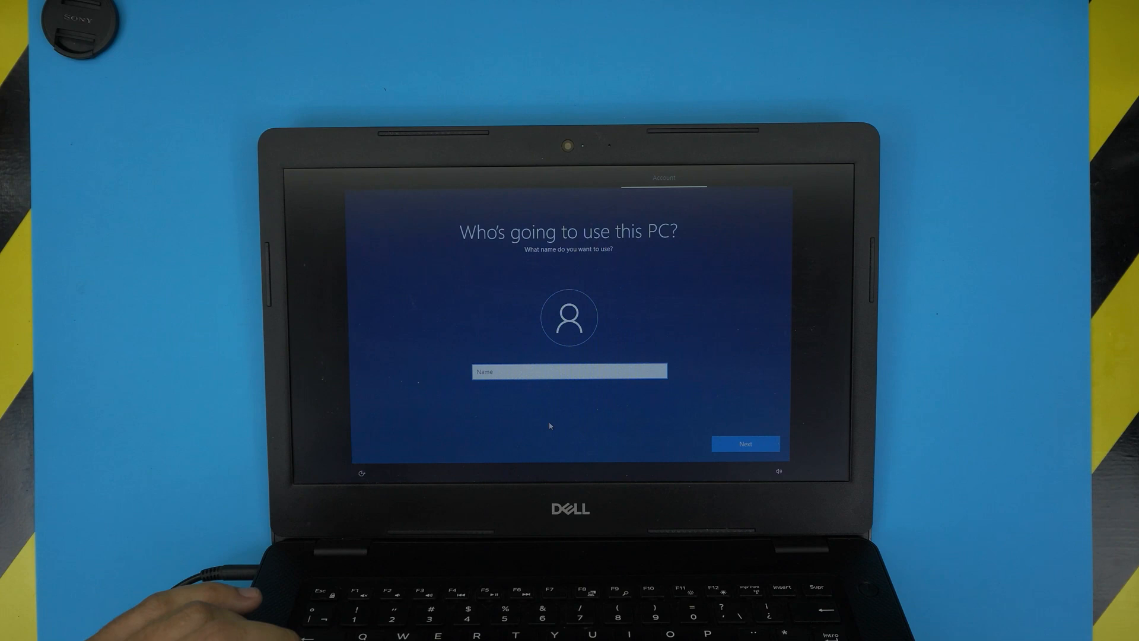
pyautogui.write('D')
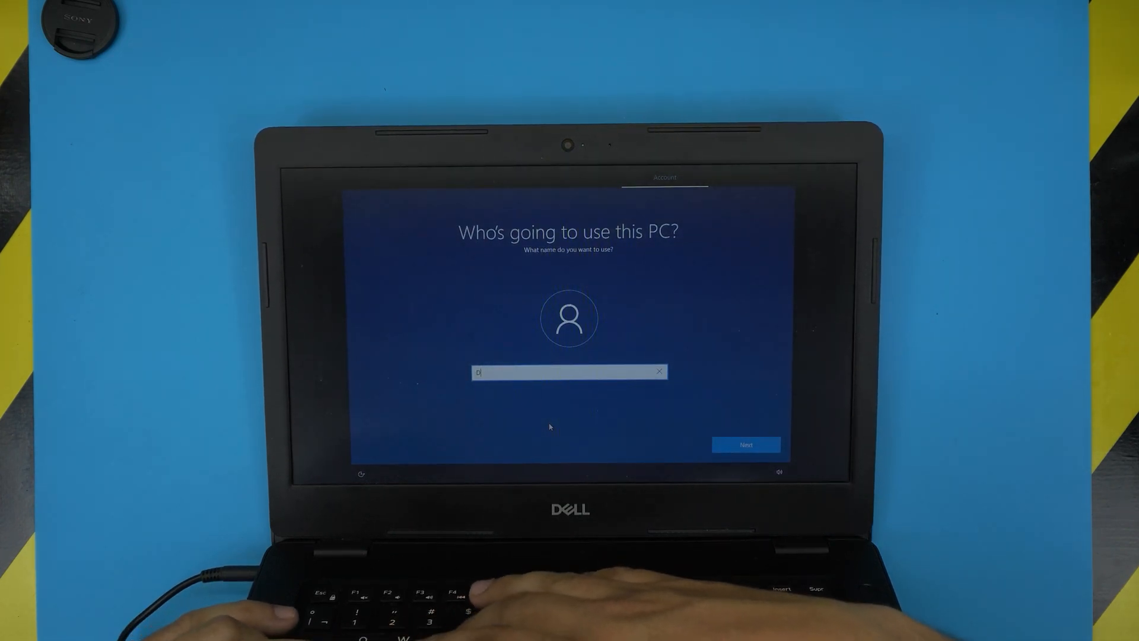
pyautogui.write('E')
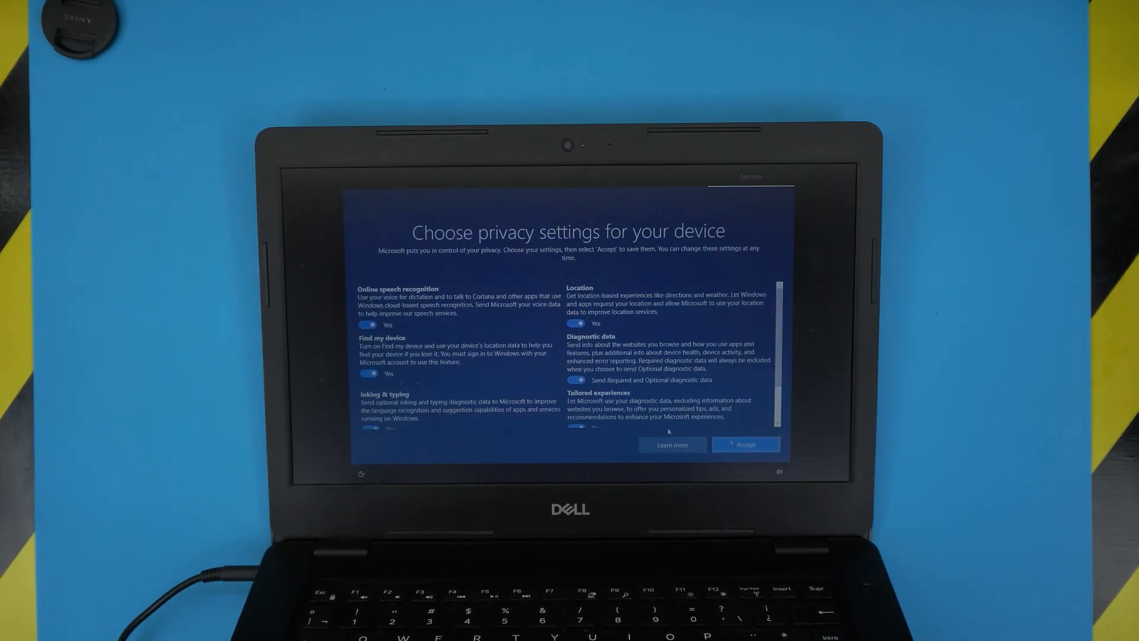
# Switch off speech recognition, location, Find my device and Tailored experiences, then accept
pyautogui.click(369, 324)
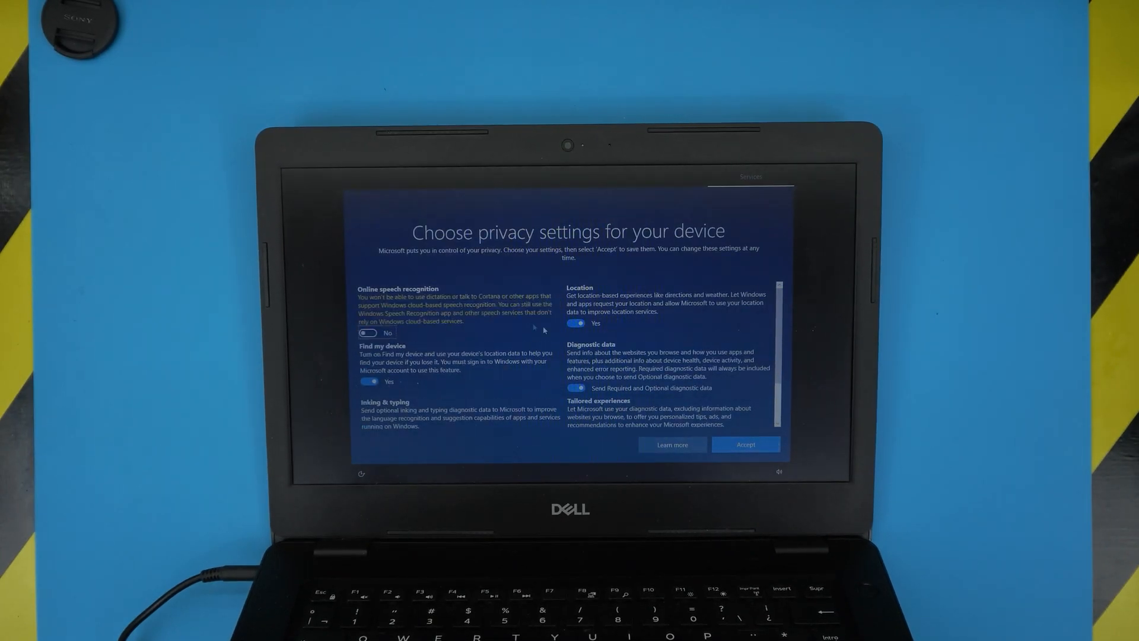
pyautogui.click(575, 323)
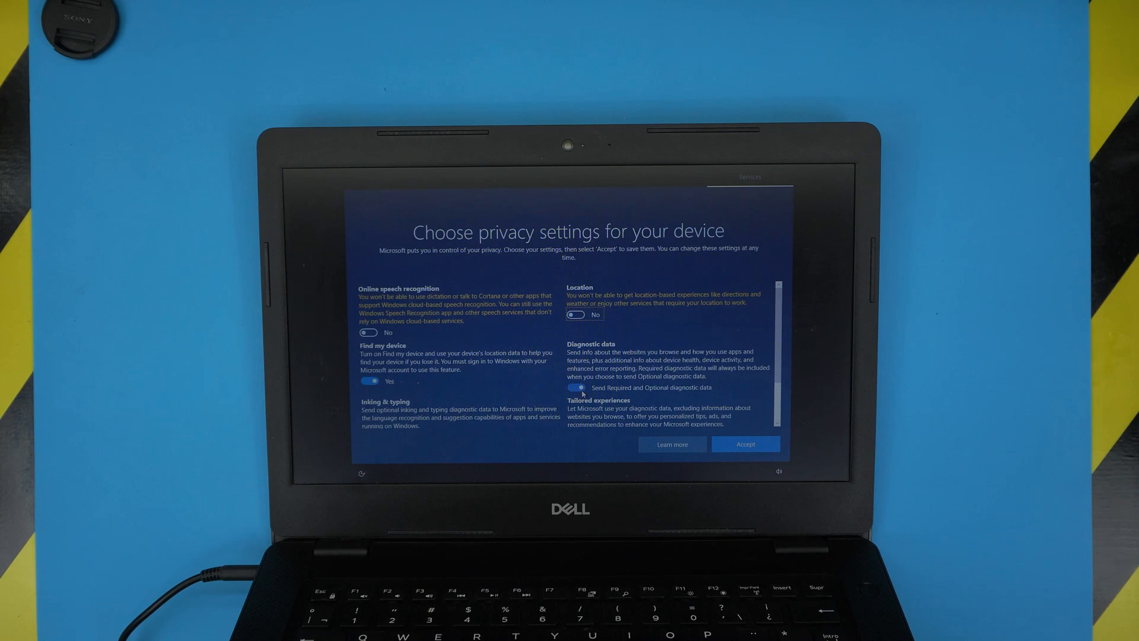
pyautogui.click(369, 381)
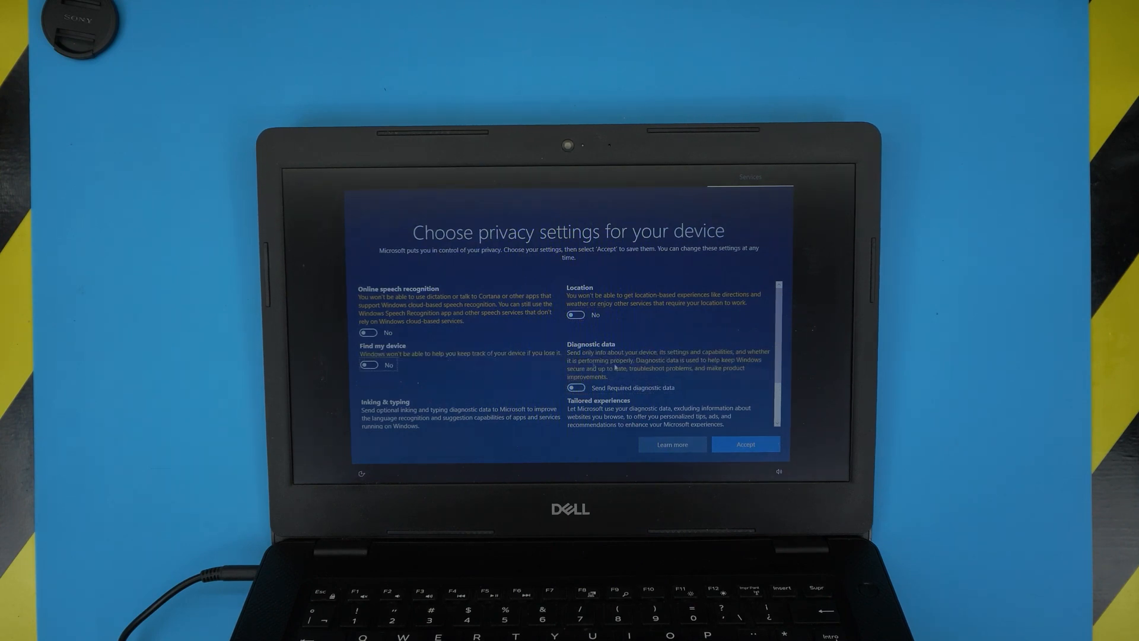
pyautogui.scroll(-3)
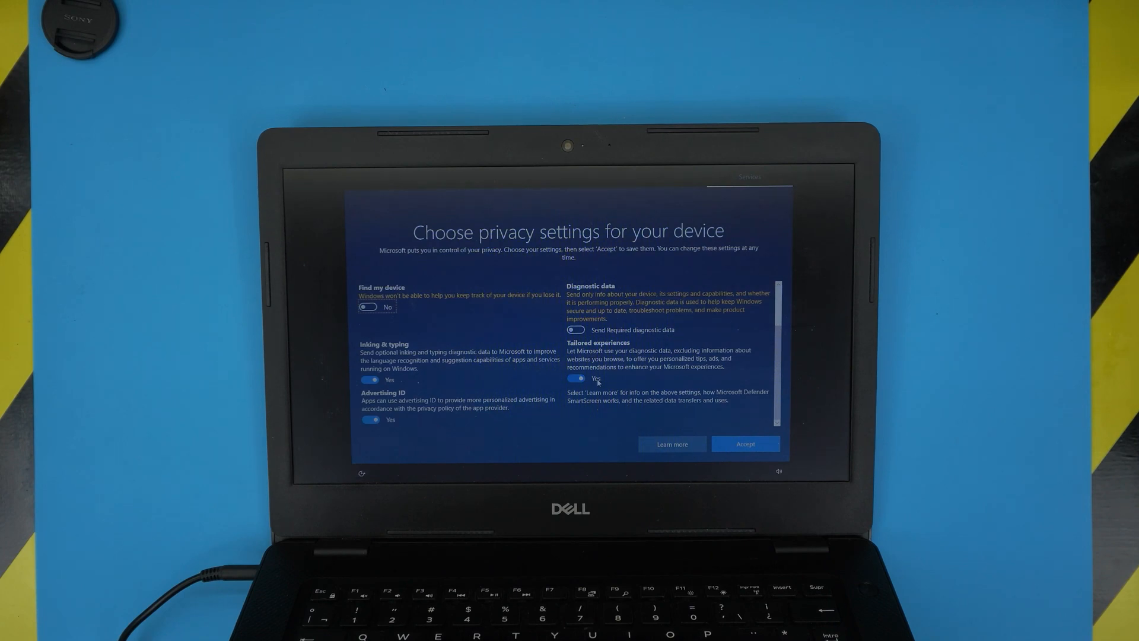
pyautogui.click(574, 378)
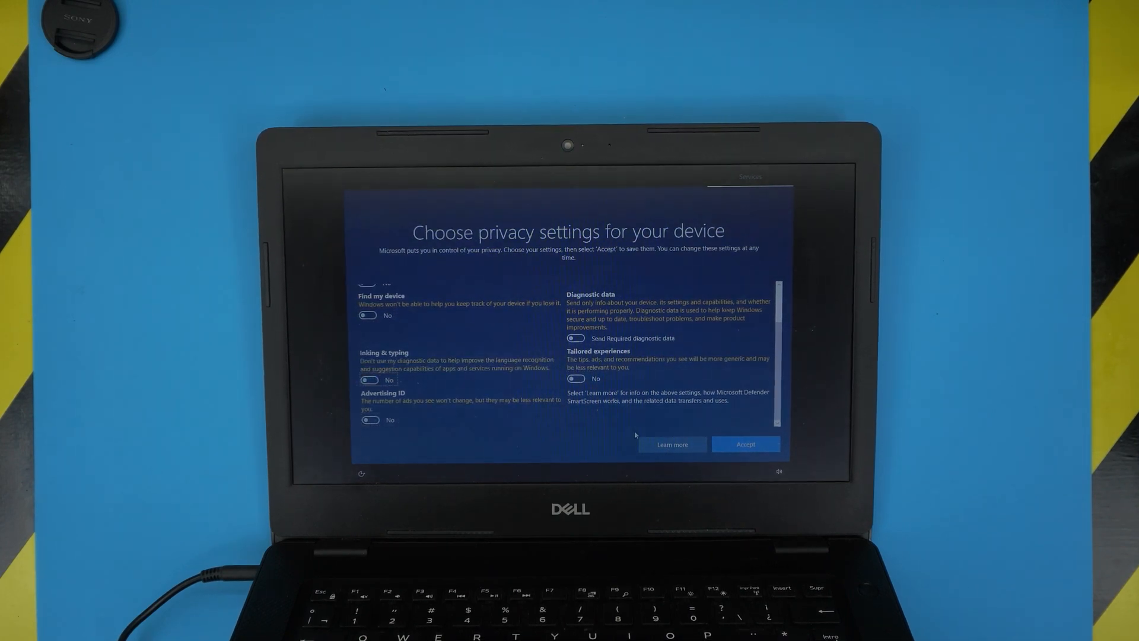
pyautogui.click(745, 444)
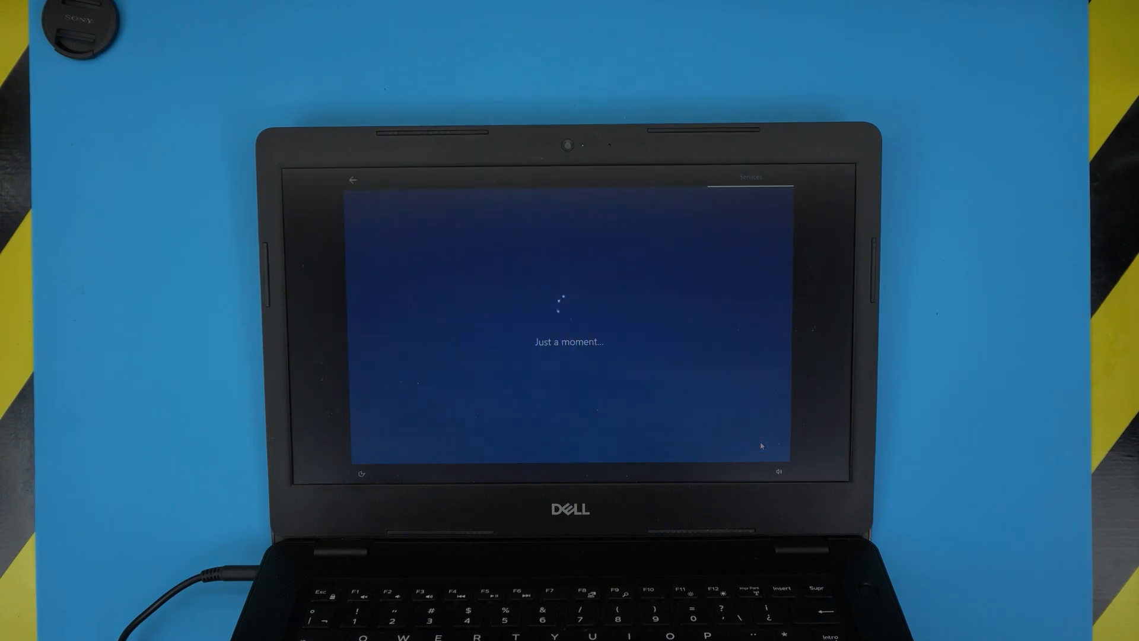